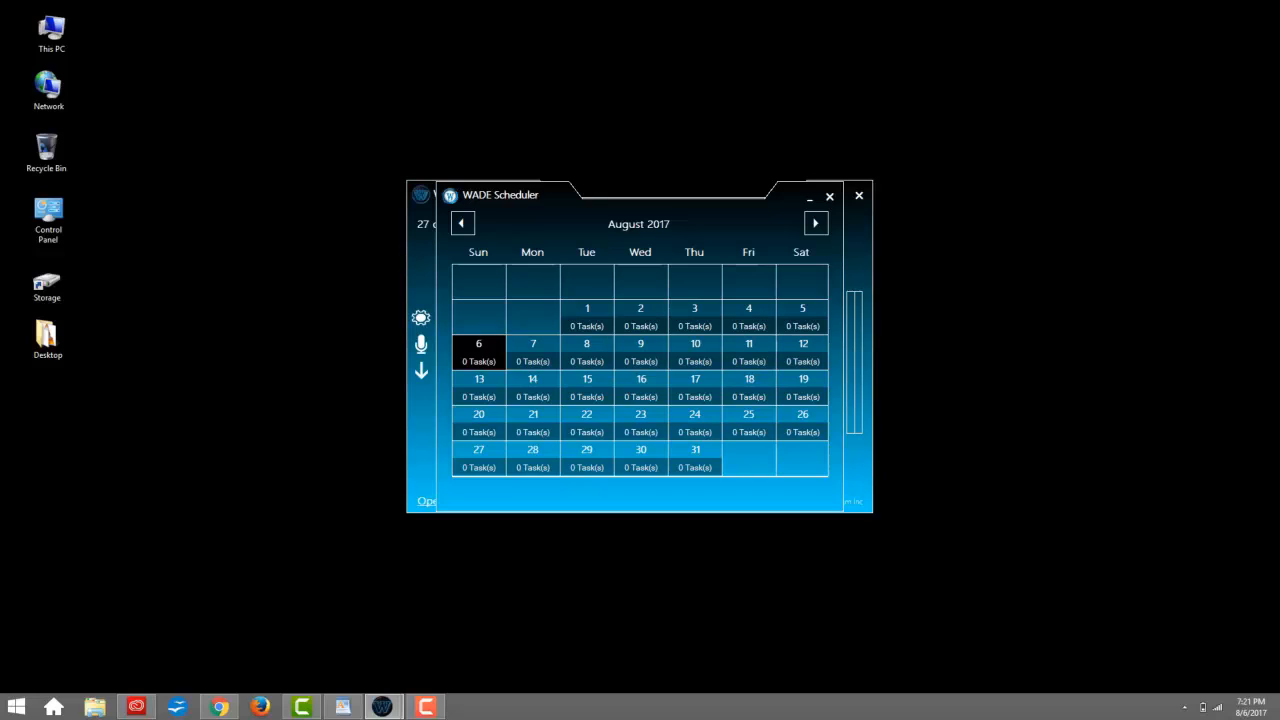
{"action": "mouse_move", "coordinate": [829, 197]}
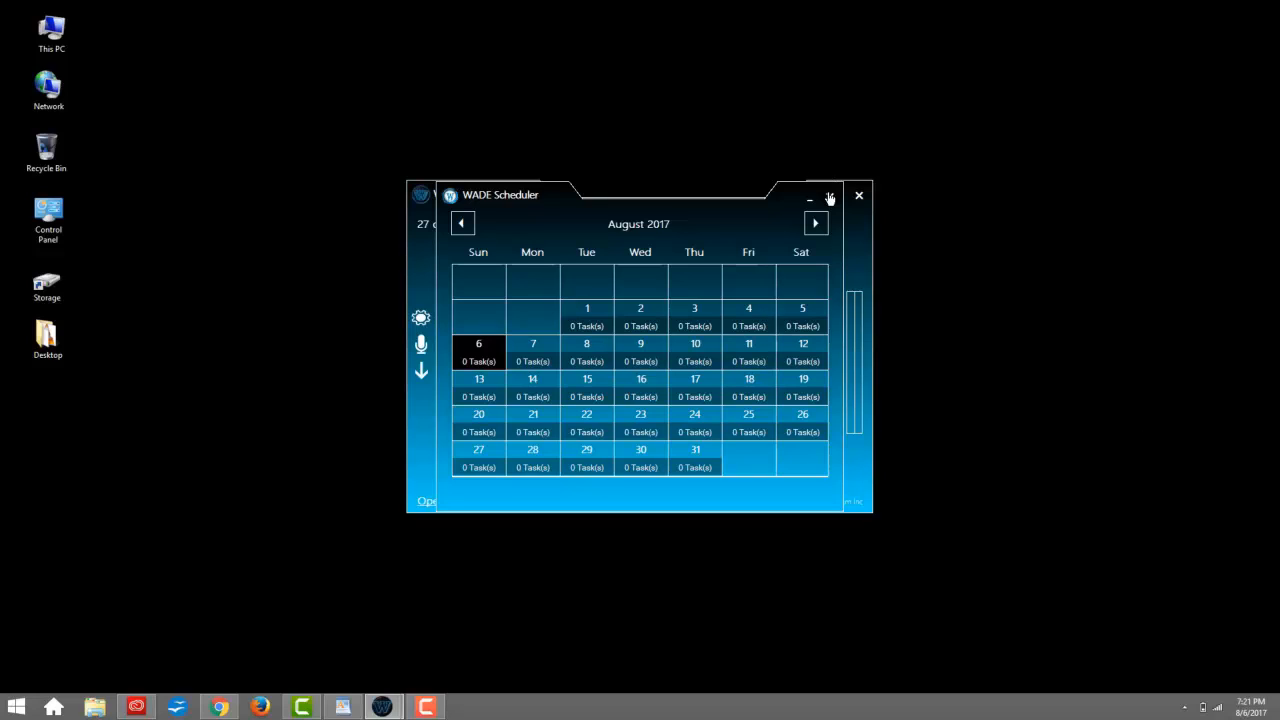
Step: Close WADE's empty August 2017 scheduler calendar
{"action": "left_click", "coordinate": [828, 196]}
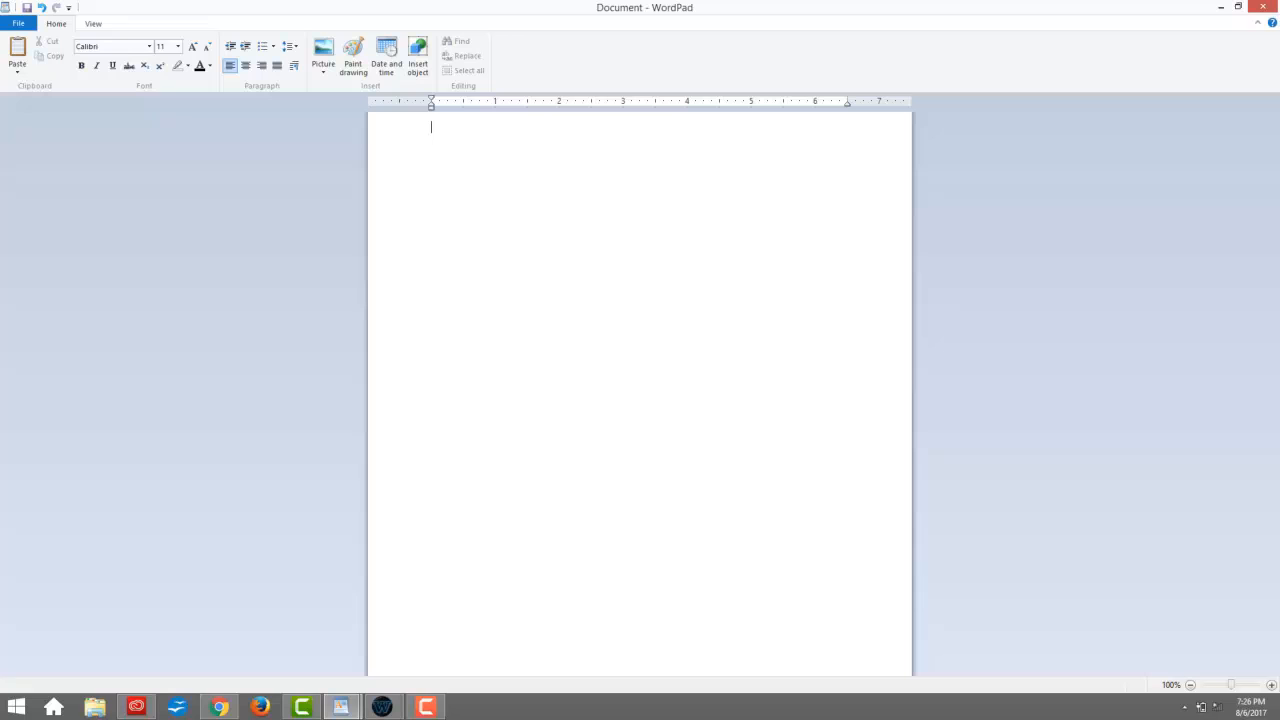
Step: Dictate 'can dictate for you in up to 38 languages and even adapts to your accent', then close WordPad
{"action": "type", "text": "can dictate for you in up to 38 languages and even adapts to your accent"}
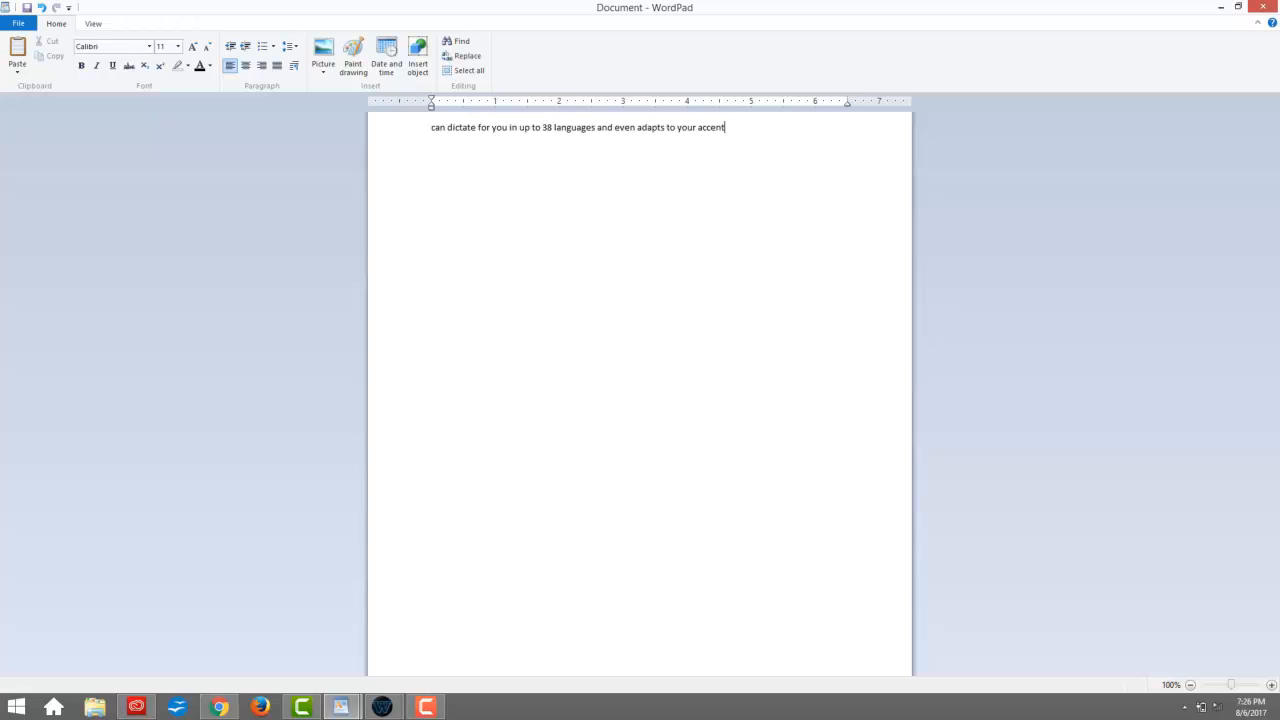
{"action": "left_click", "coordinate": [1261, 7]}
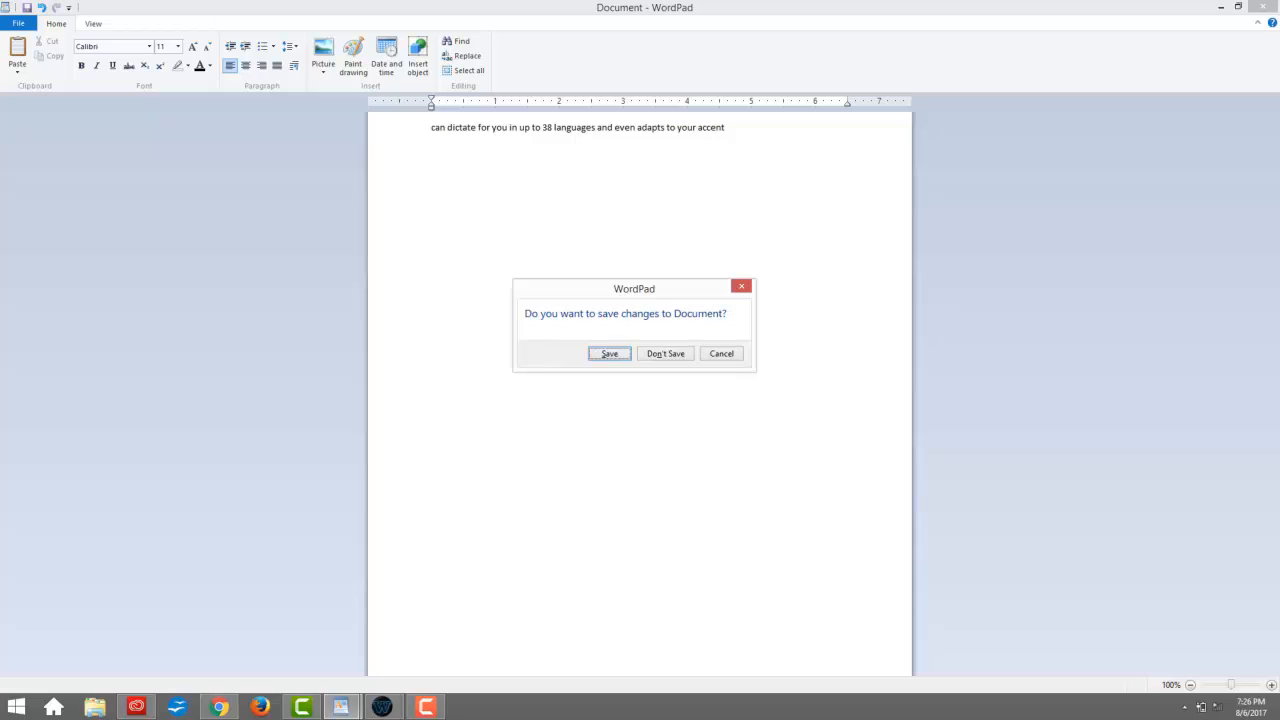
{"action": "left_click", "coordinate": [664, 353]}
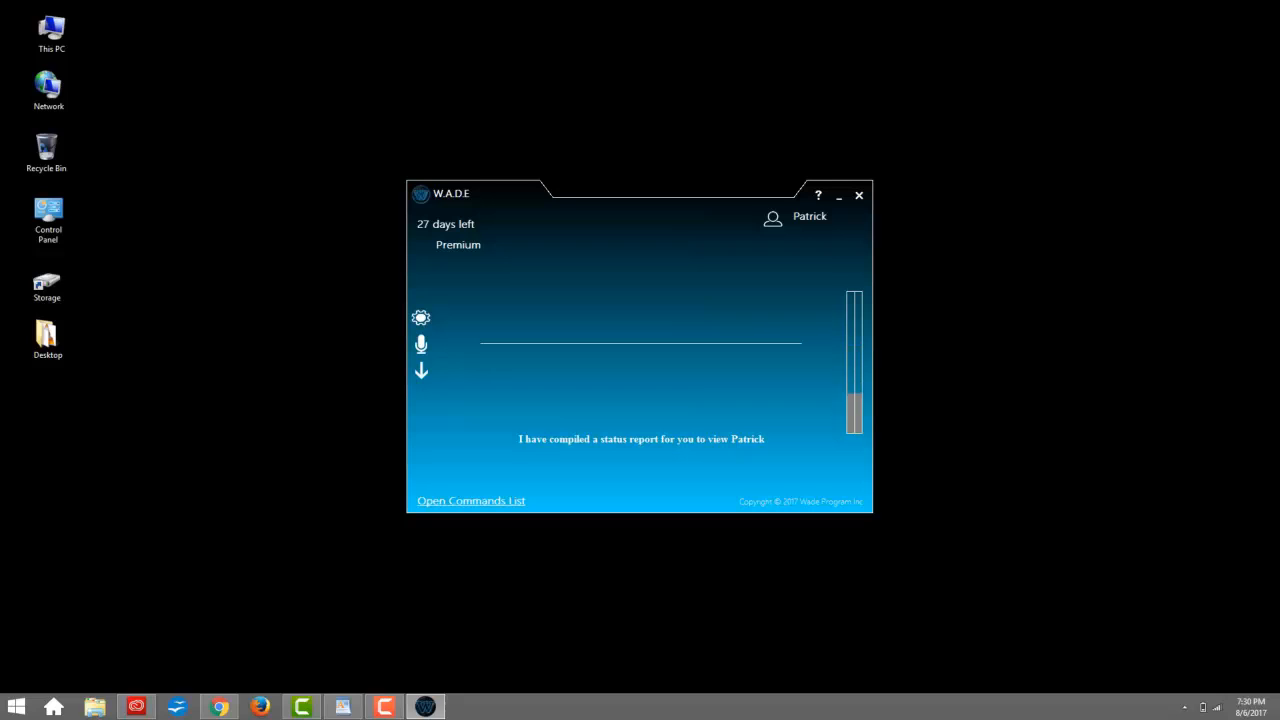
Step: Have WADE open the Wikipedia home page in Chrome
{"action": "left_click", "coordinate": [218, 707]}
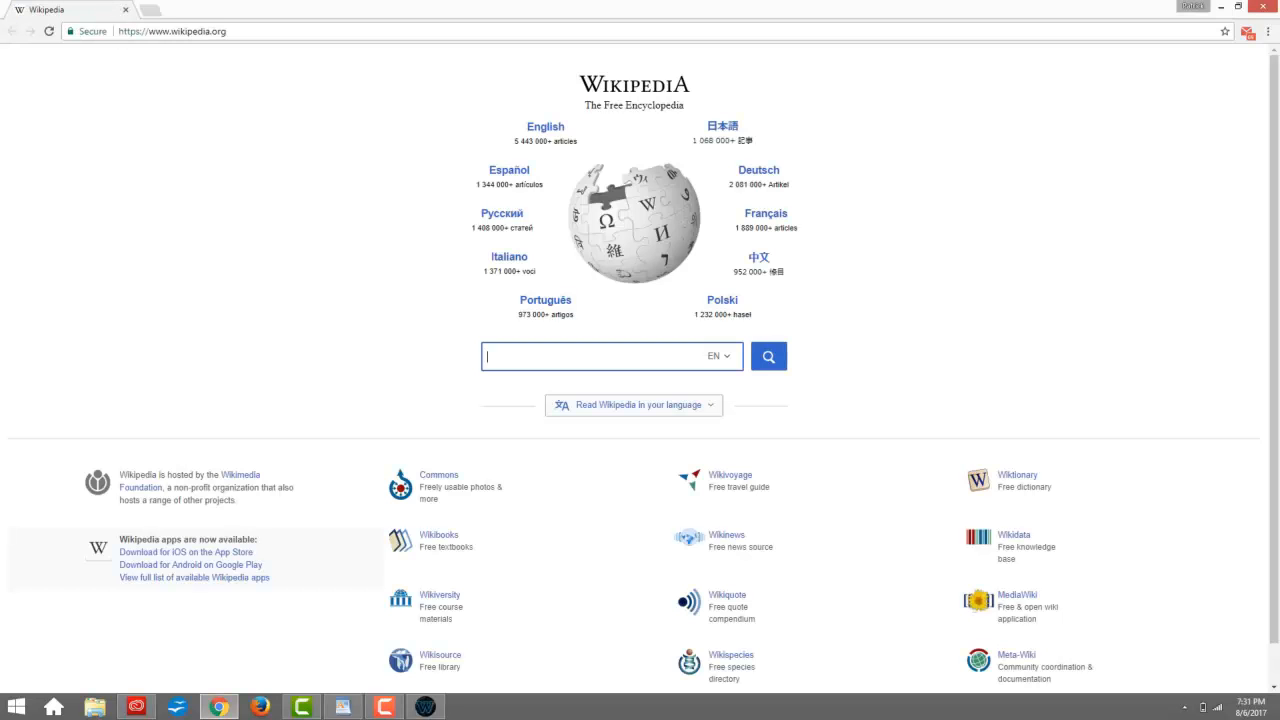
Step: Search Wikipedia for 'Earth day', have WADE read the intro aloud, and open WADE Config
{"action": "type", "text": "Earth day"}
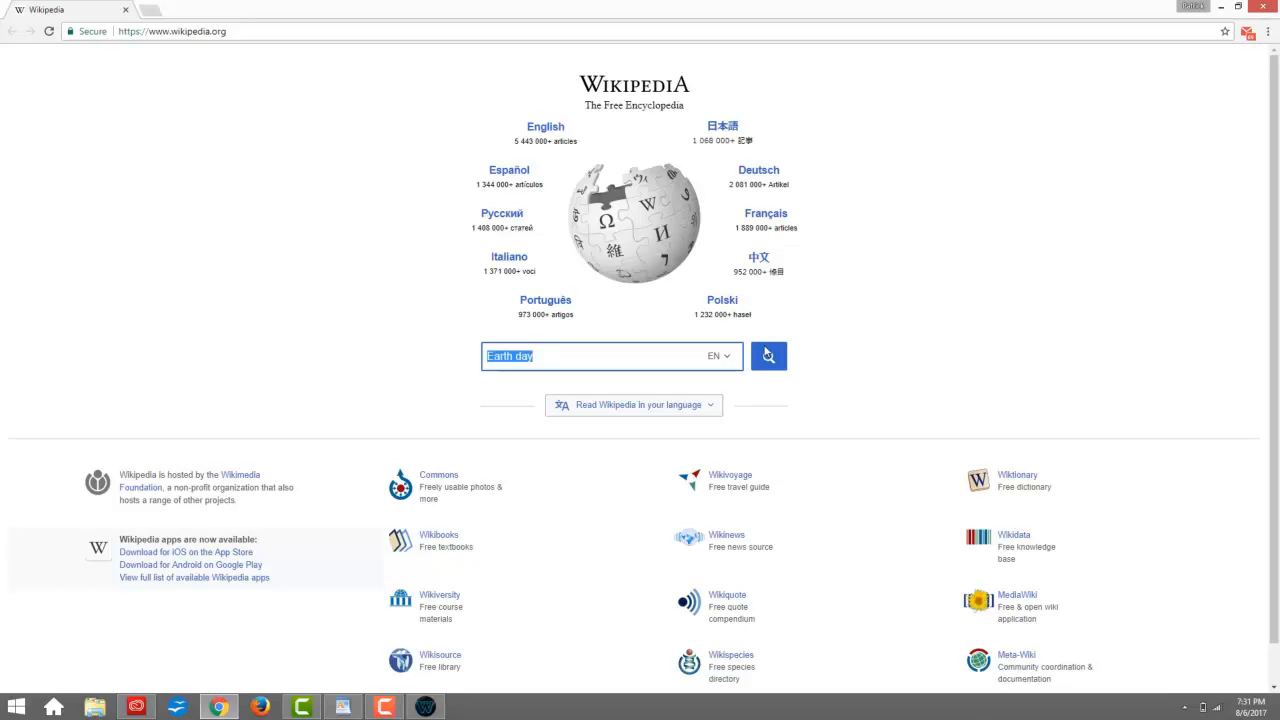
{"action": "left_click", "coordinate": [768, 356]}
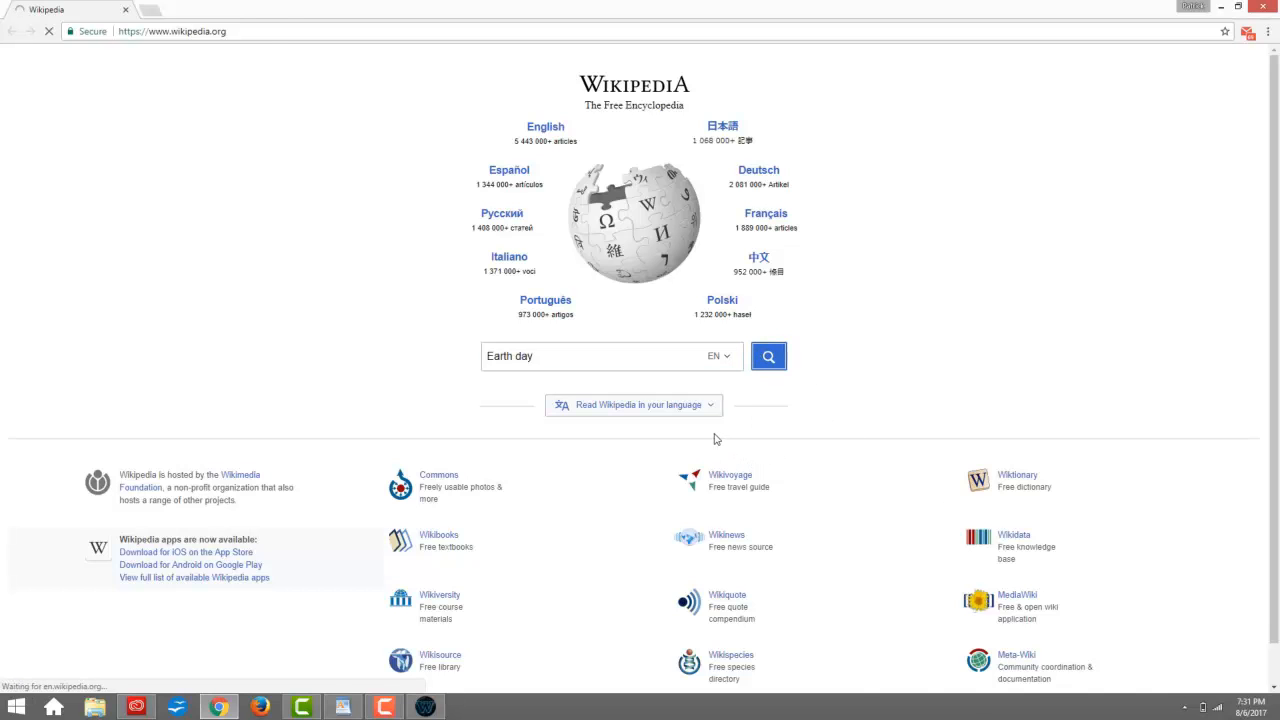
{"action": "left_click", "coordinate": [768, 356]}
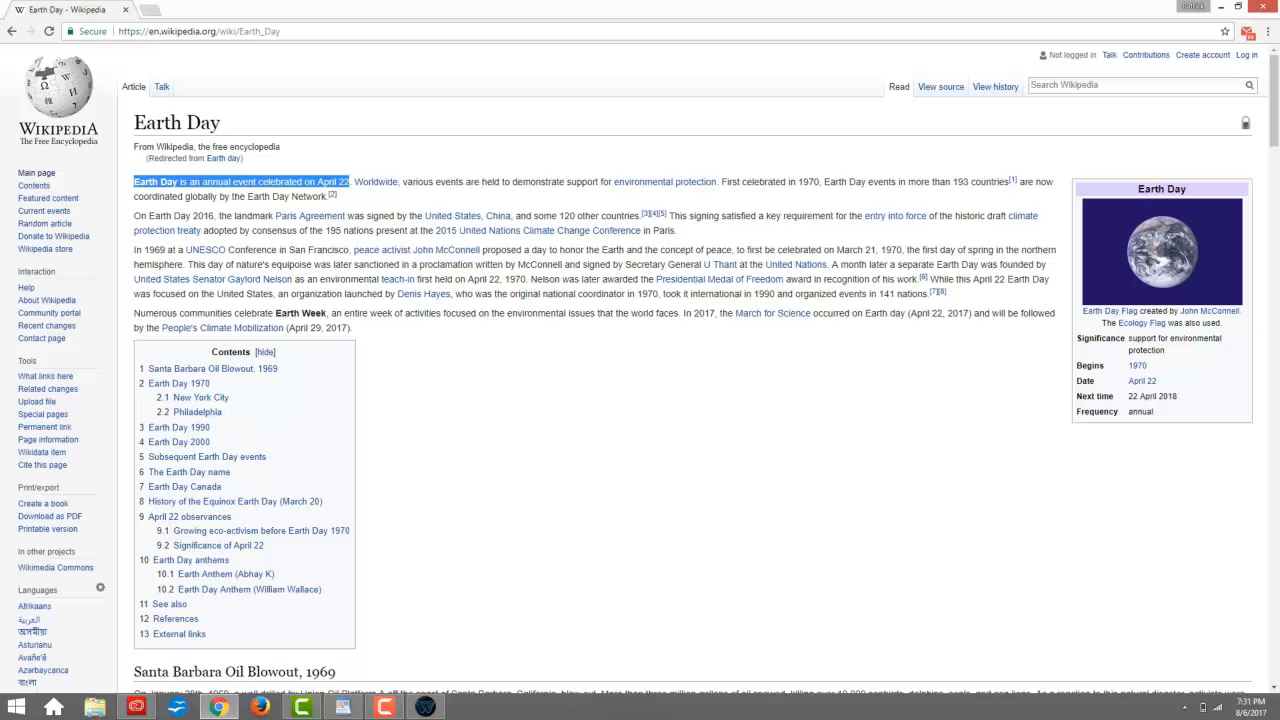
{"action": "left_click", "coordinate": [426, 707]}
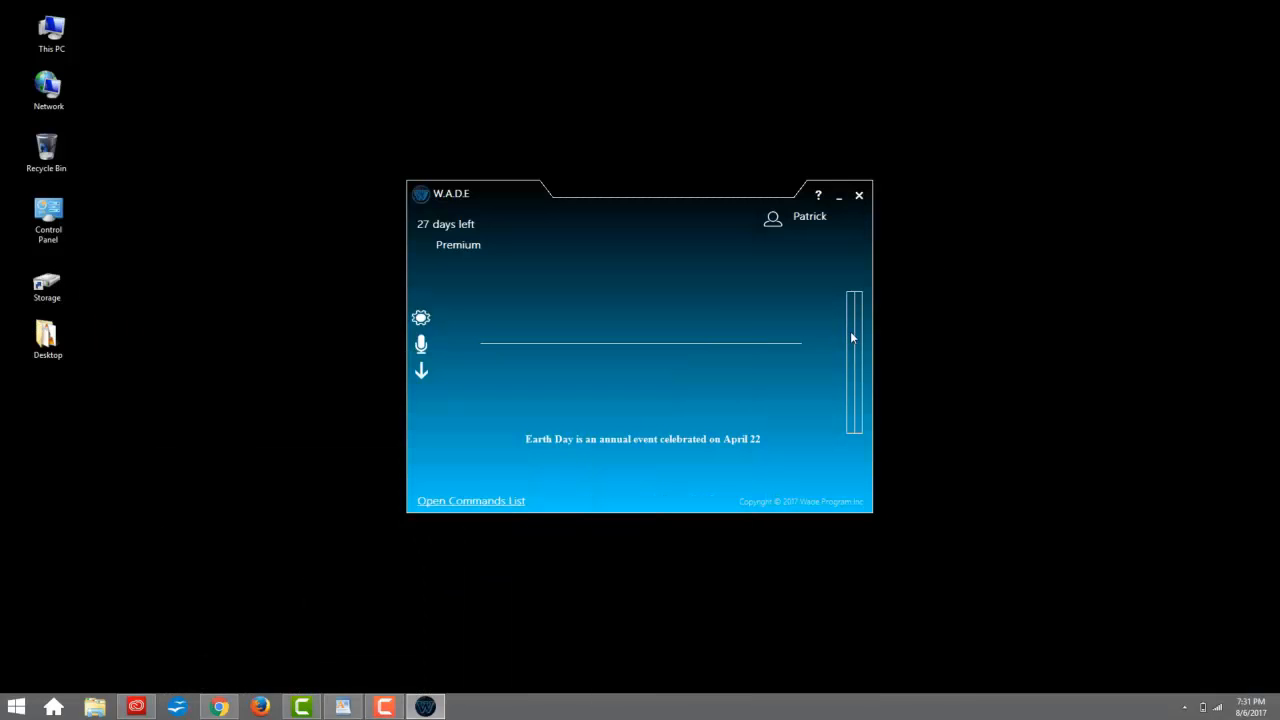
{"action": "left_click", "coordinate": [421, 318]}
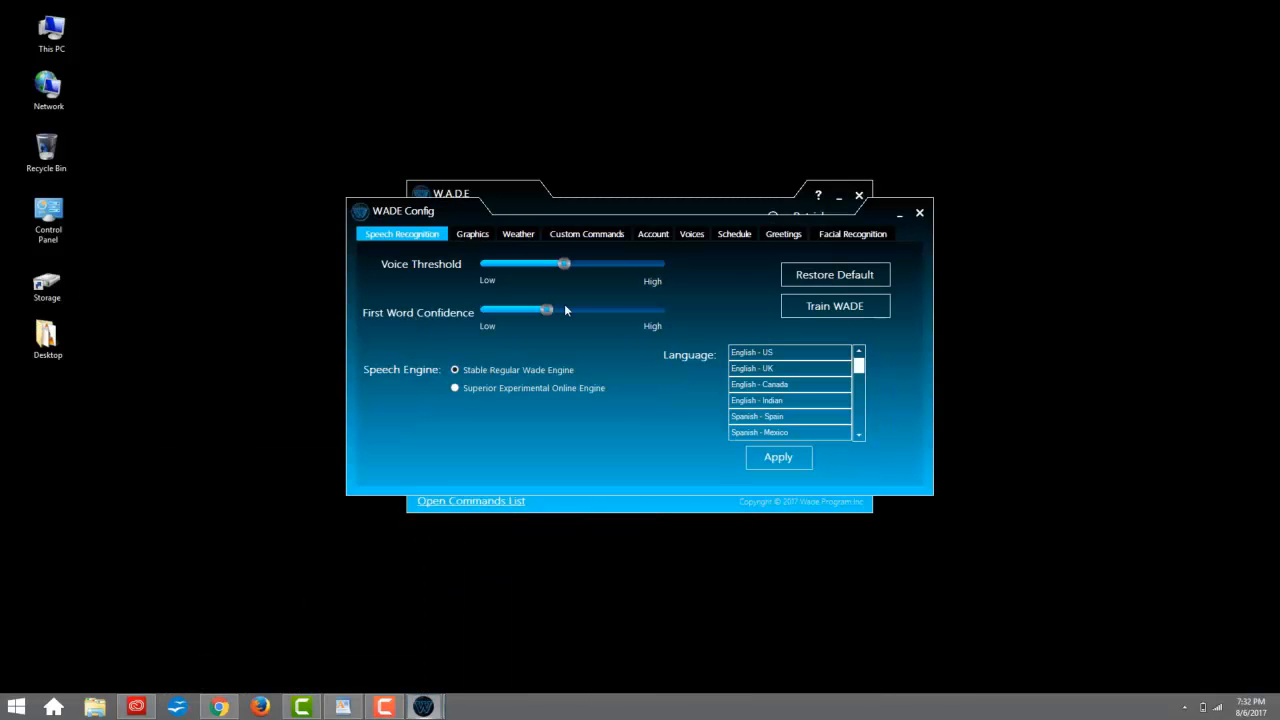
Step: Adjust WADE's Graphics colour slider for a cyan theme and close the Config window
{"action": "left_click", "coordinate": [472, 233]}
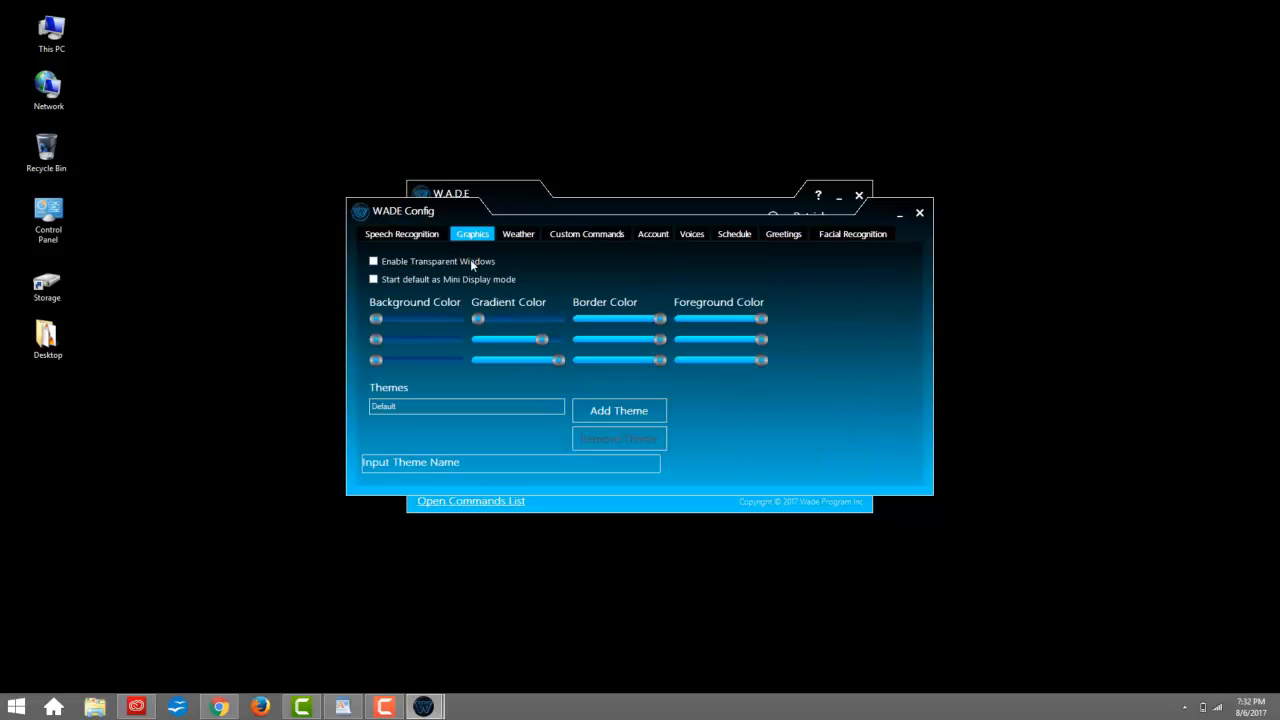
{"action": "left_click_drag", "start_coordinate": [543, 360], "coordinate": [527, 360]}
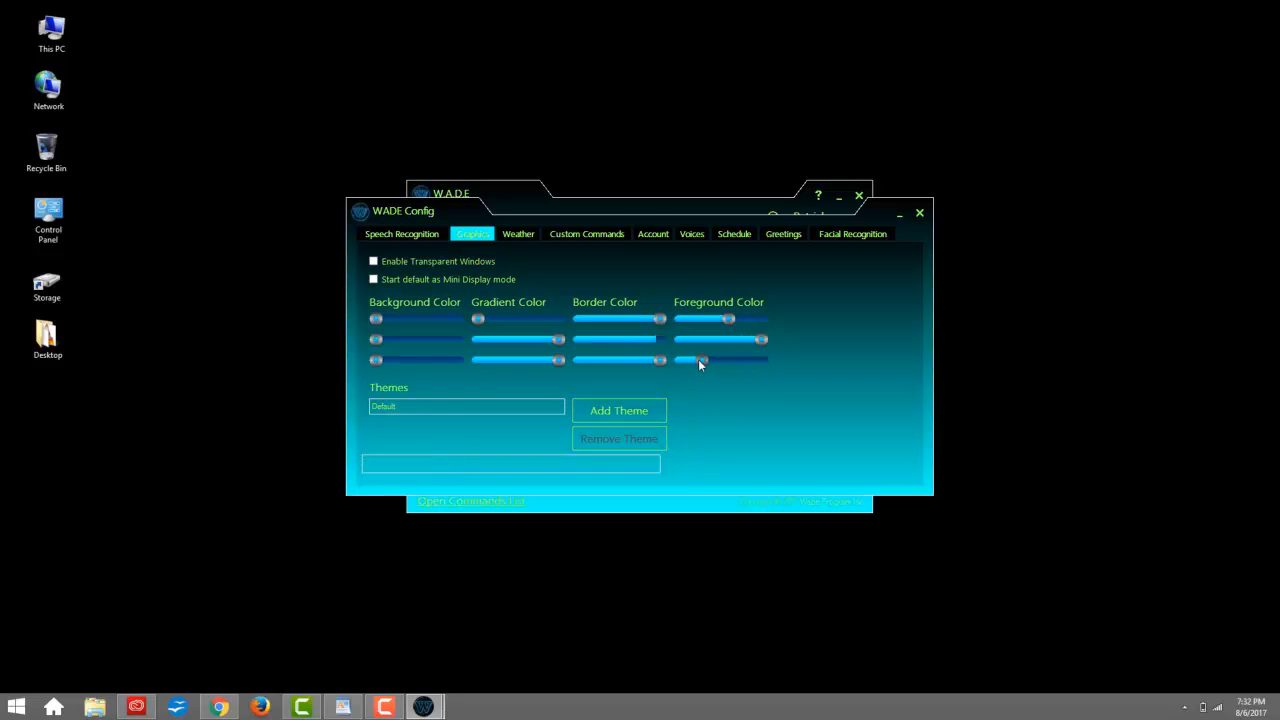
{"action": "left_click", "coordinate": [919, 212]}
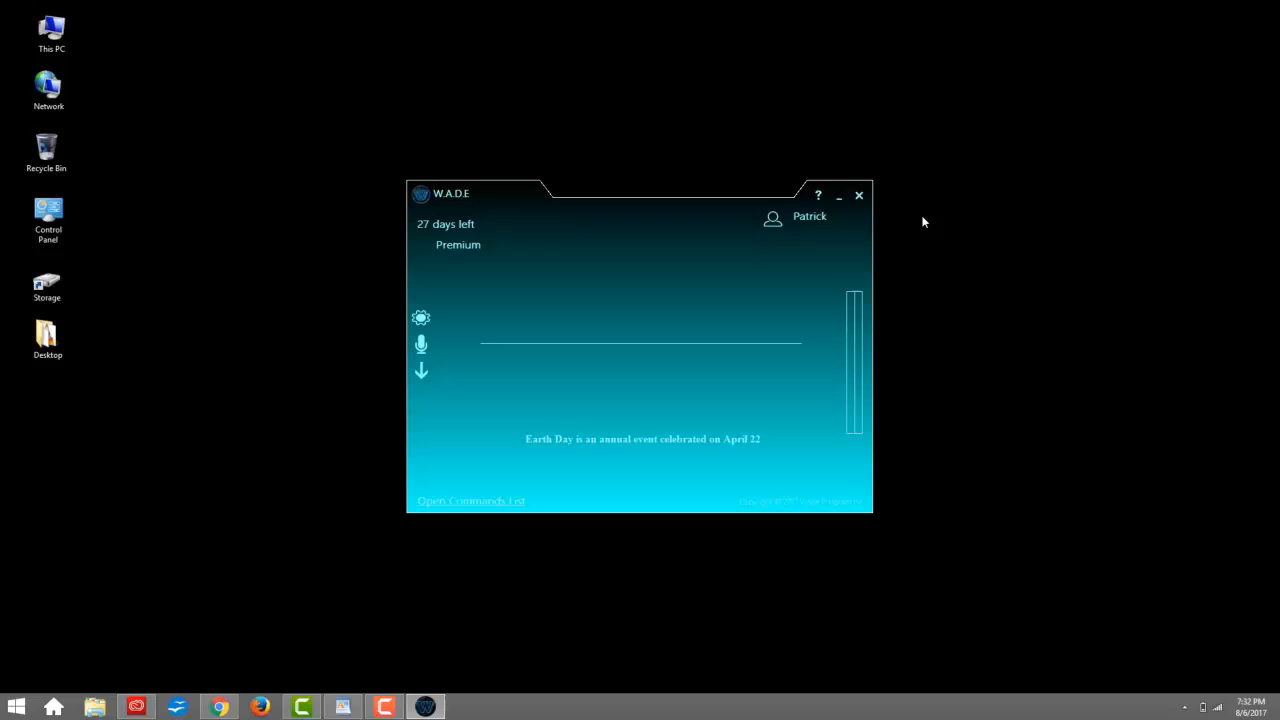
{"action": "mouse_move", "coordinate": [986, 456]}
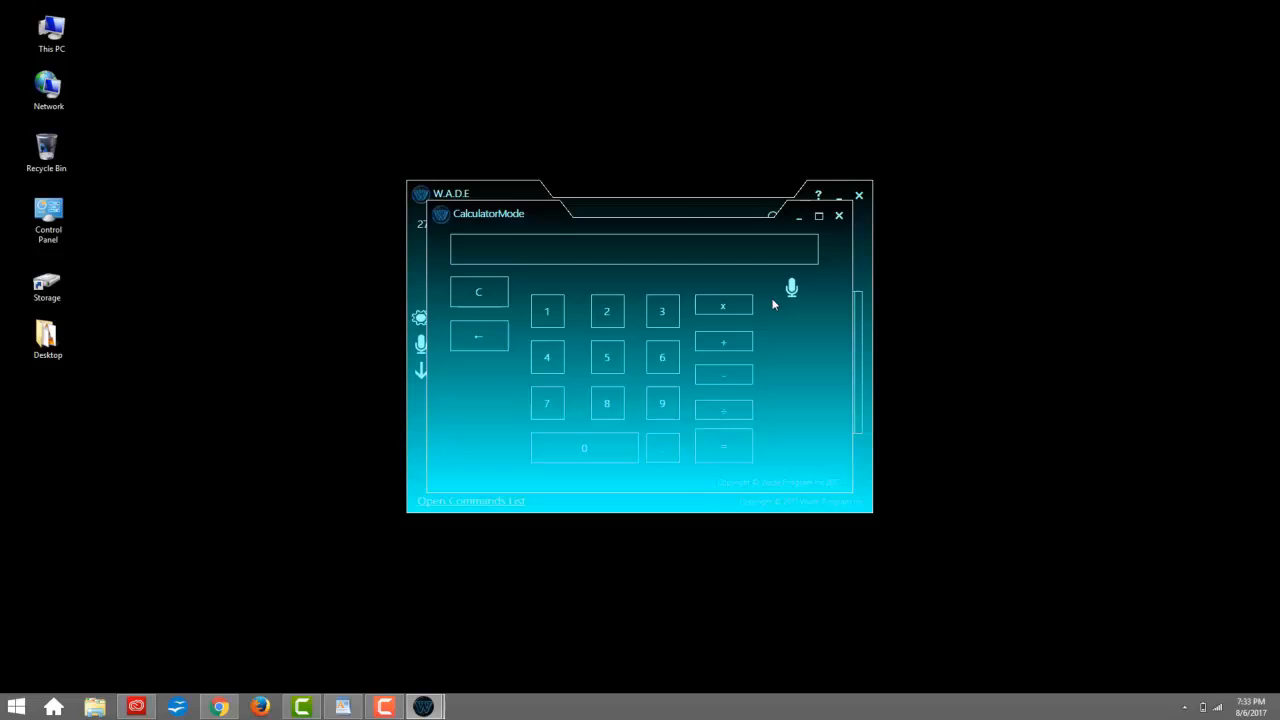
Step: Start voice input in WADE's CalculatorMode via the microphone icon
{"action": "left_click", "coordinate": [791, 288]}
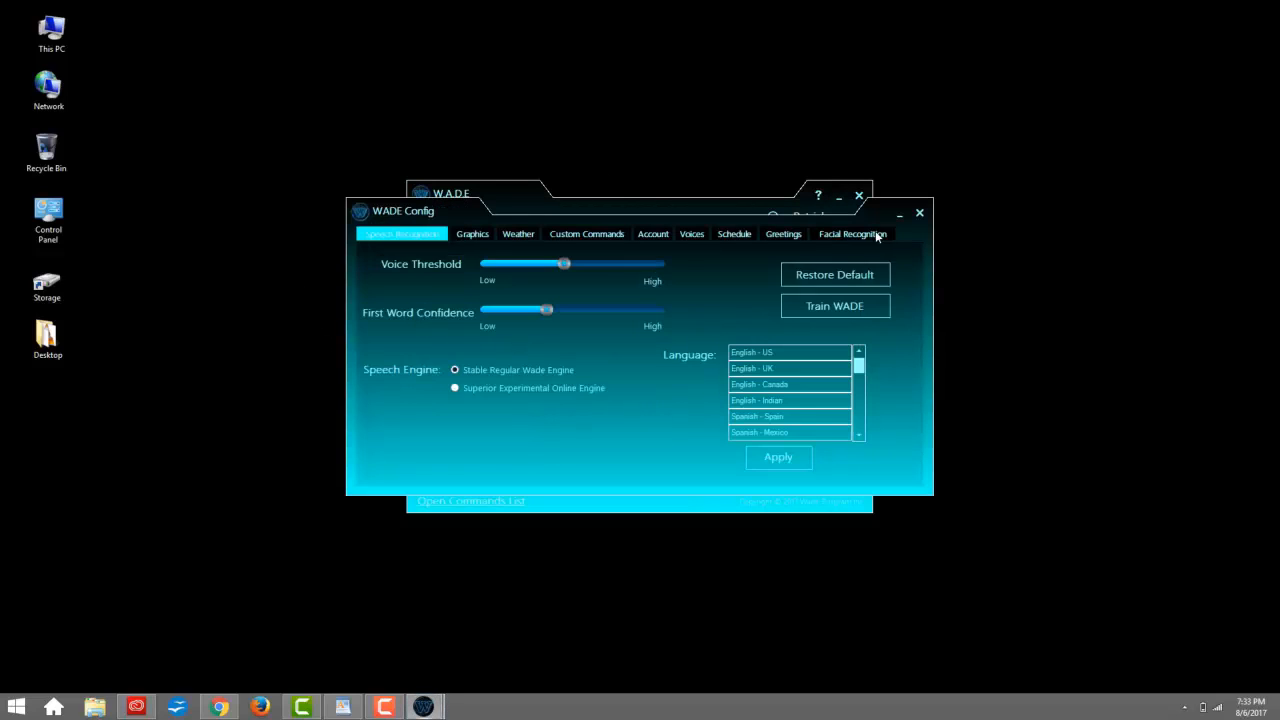
Step: Show the Facial Recognition tab with its face-training name field
{"action": "left_click", "coordinate": [852, 233]}
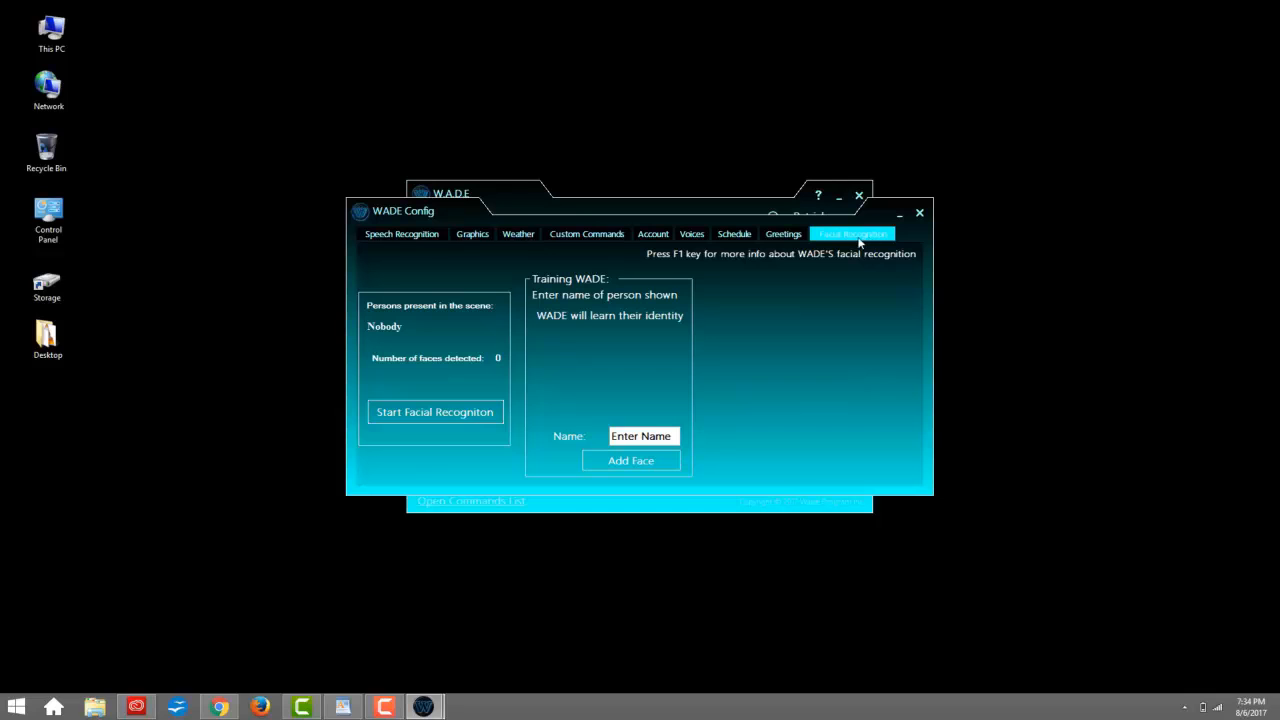